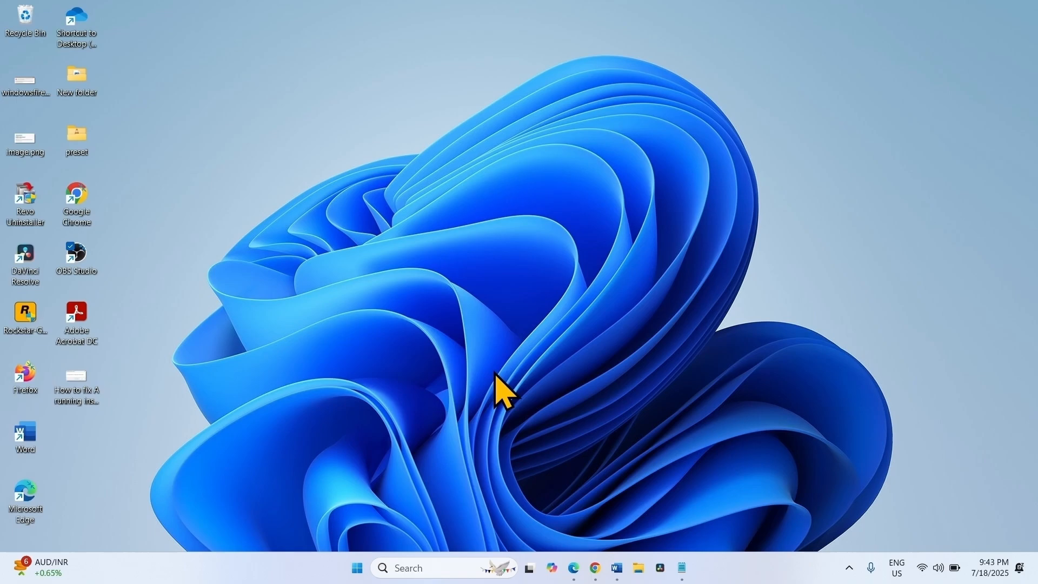
mouse_move(503, 364)
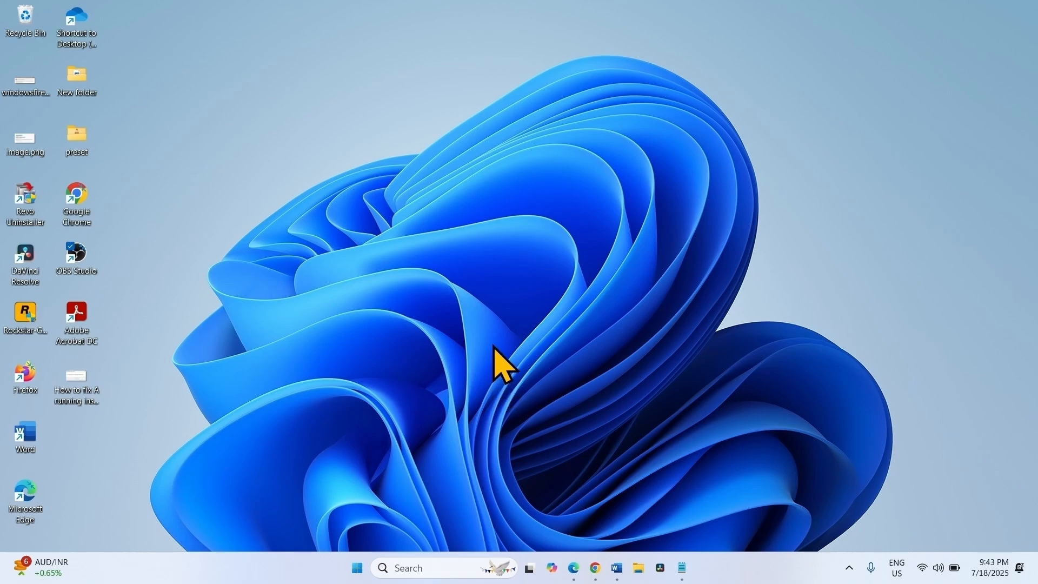
mouse_move(437, 324)
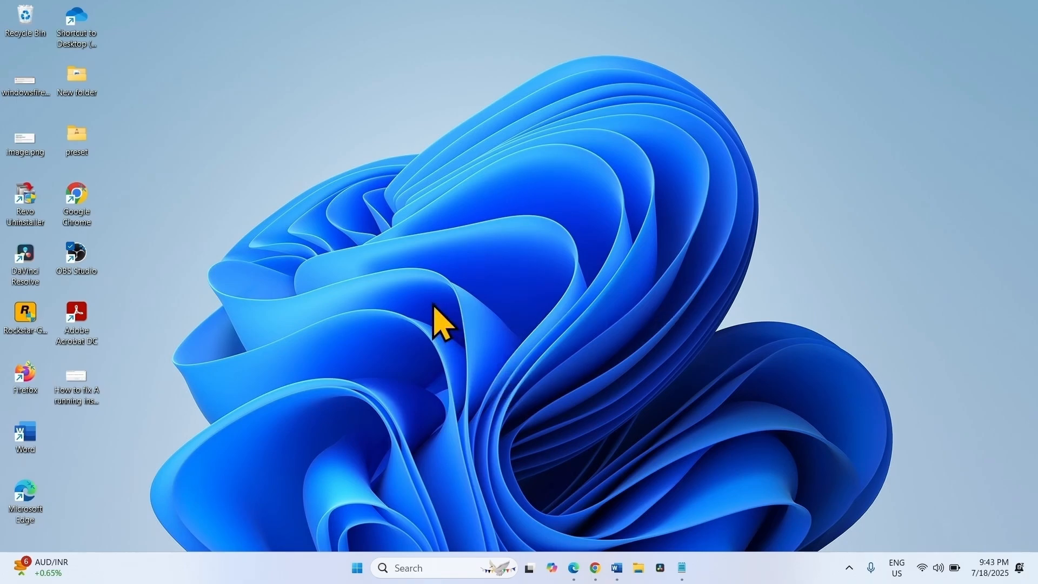
mouse_move(499, 341)
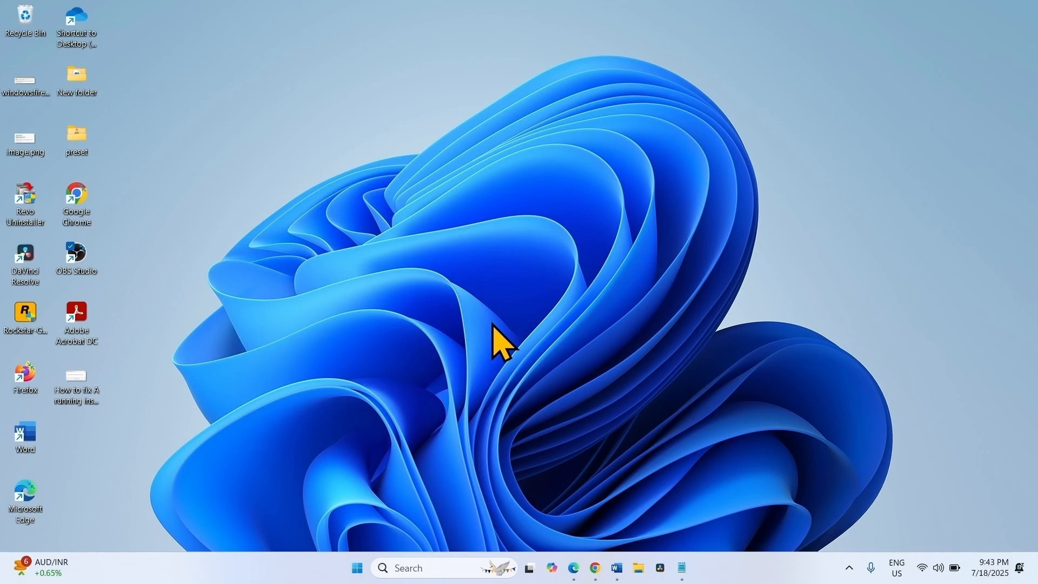
mouse_move(542, 387)
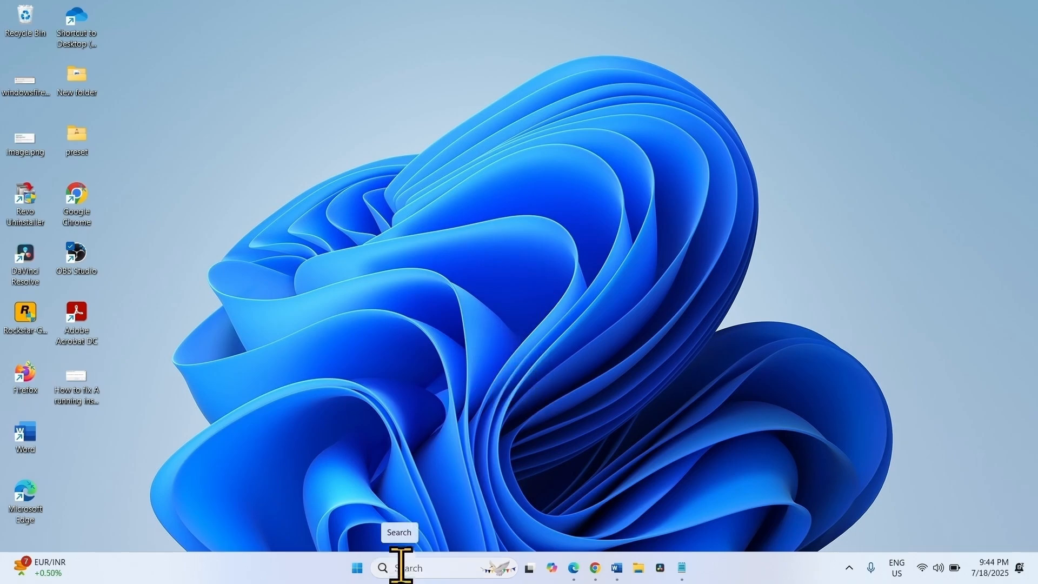
Open Firewall & network protection from recent search results and go to Advanced settings
left_click(399, 567)
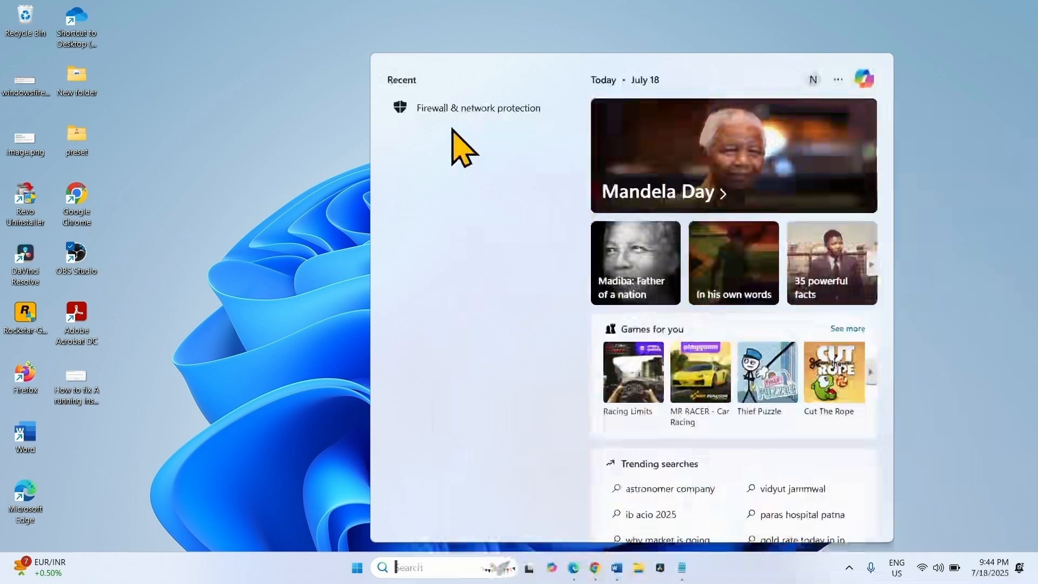
left_click(478, 107)
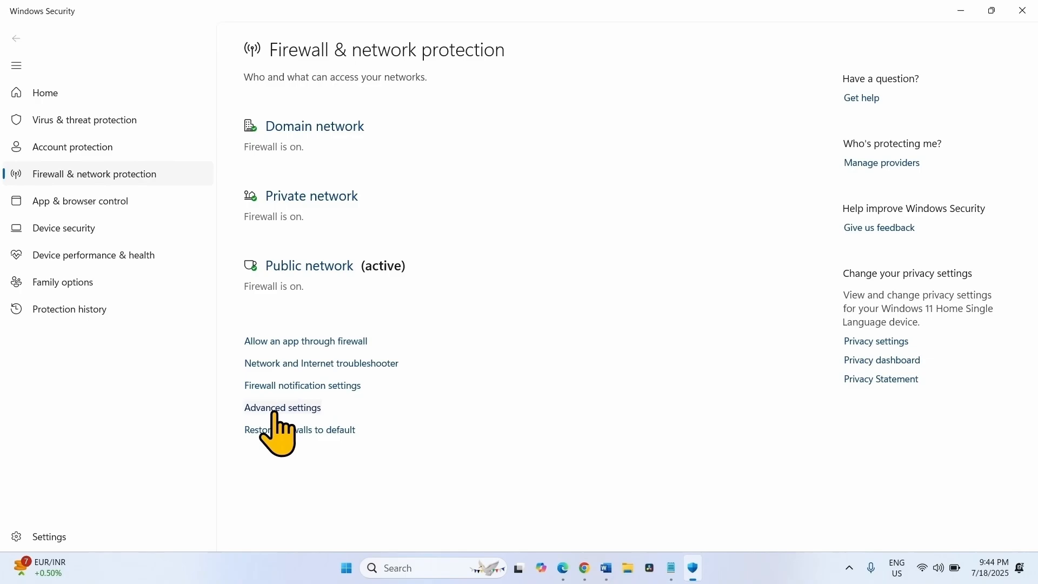
mouse_move(450, 63)
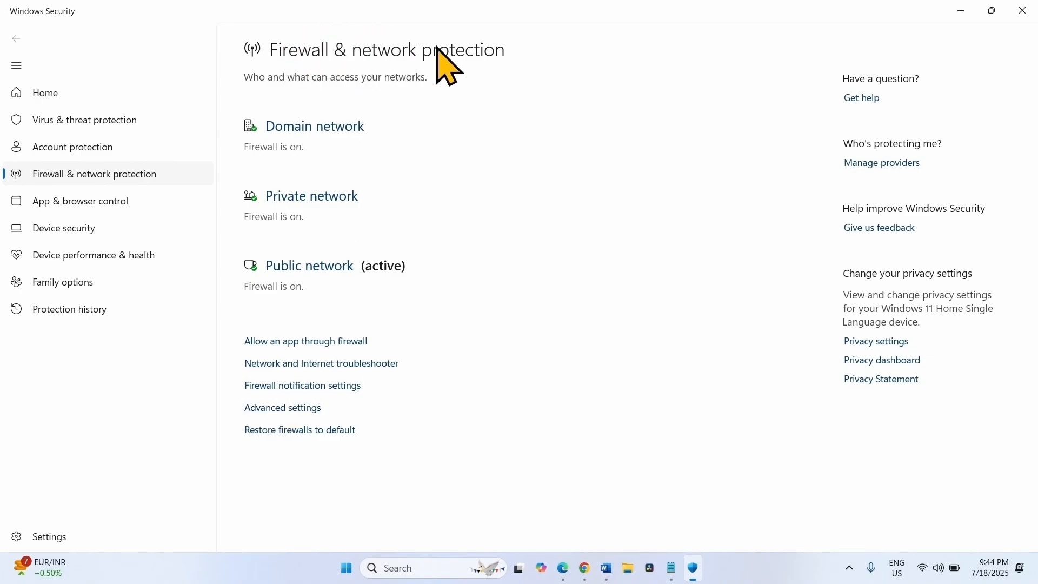
mouse_move(282, 408)
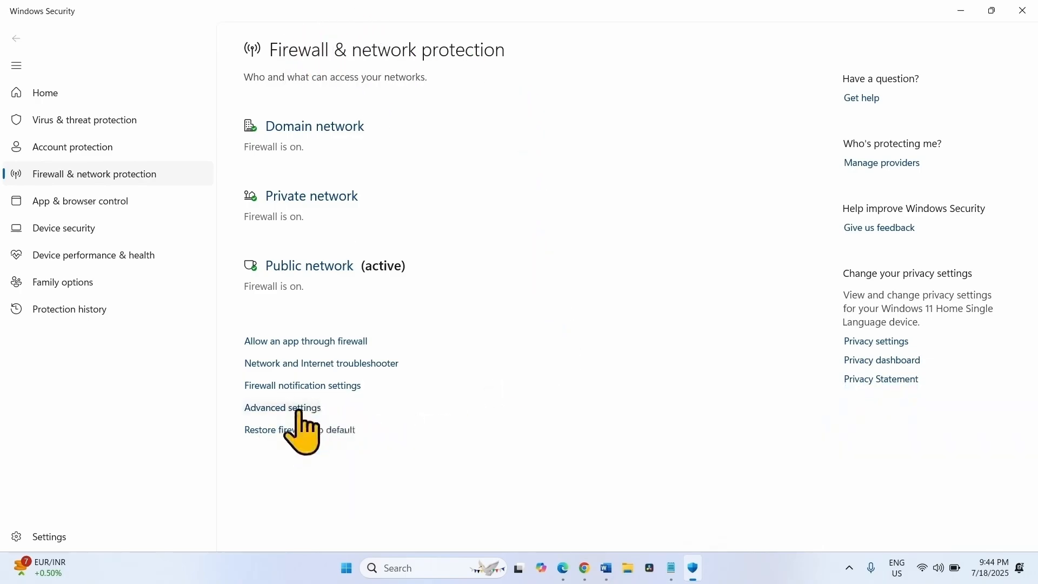
left_click(282, 408)
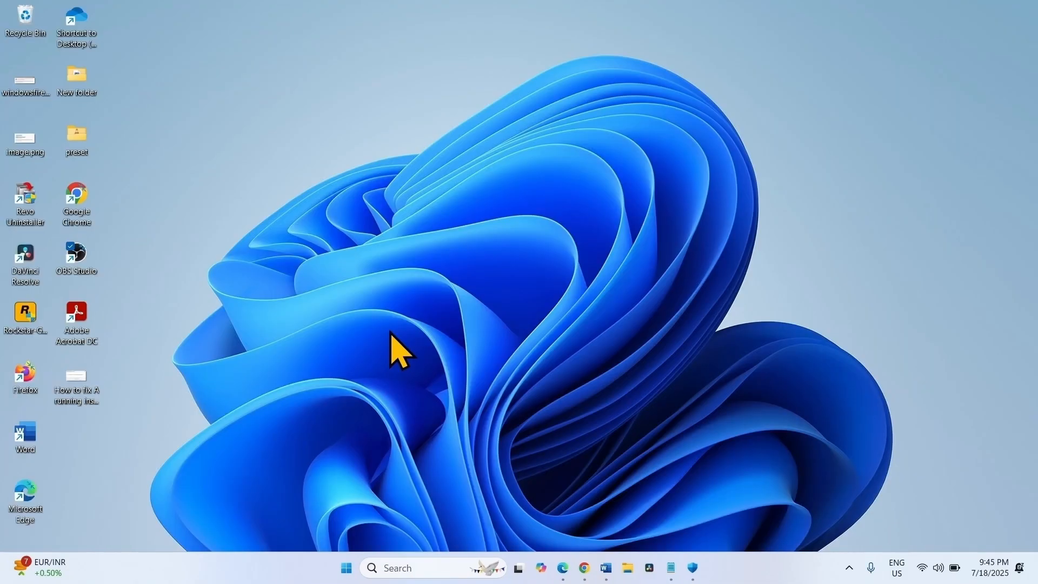
mouse_move(662, 493)
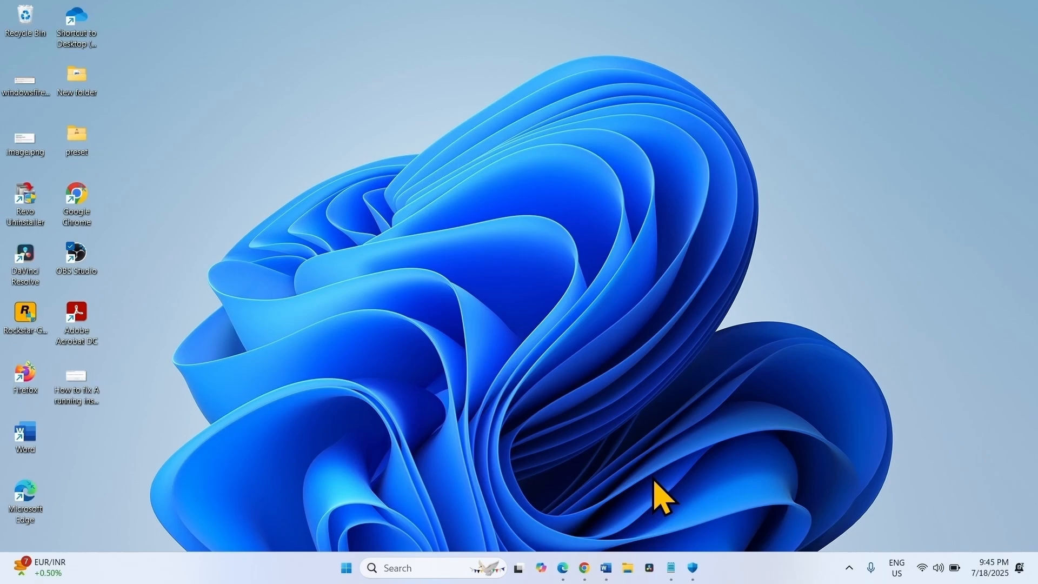
Extract 0x6d9_Firewall_windows_11.zip from Downloads into its suggested folder
left_click(670, 569)
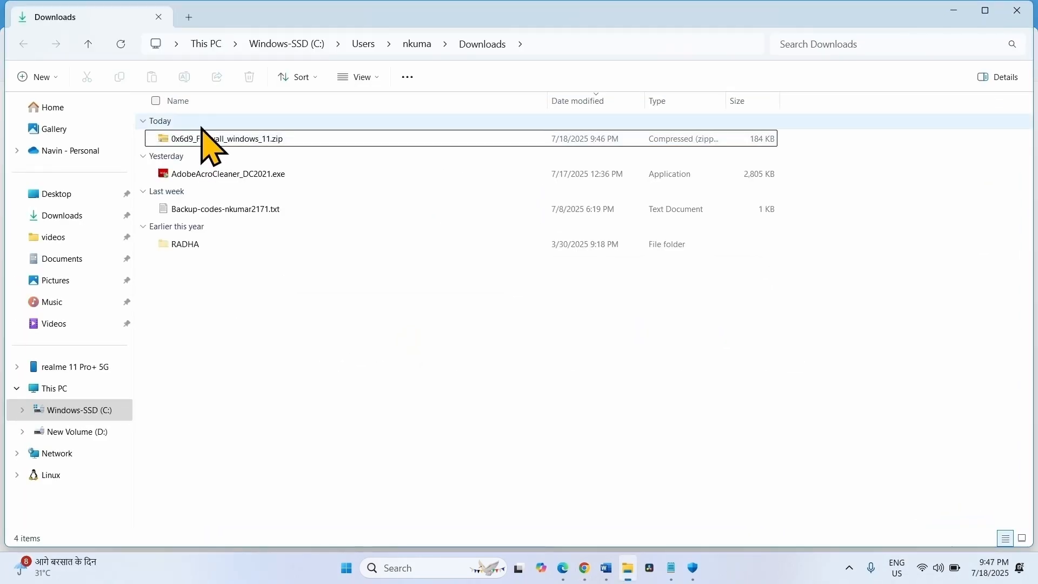
left_click(219, 138)
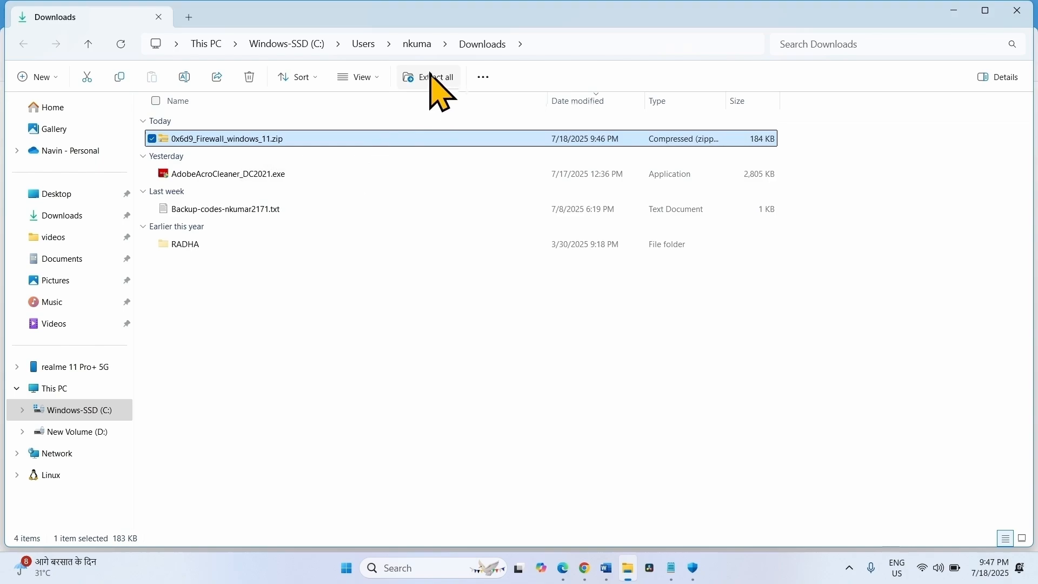
left_click(435, 77)
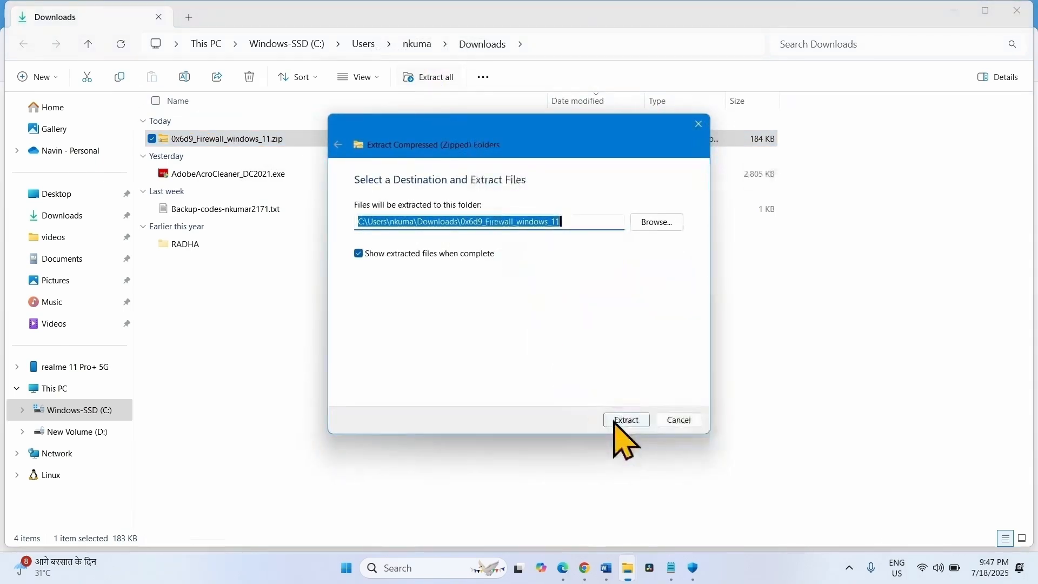
left_click(625, 420)
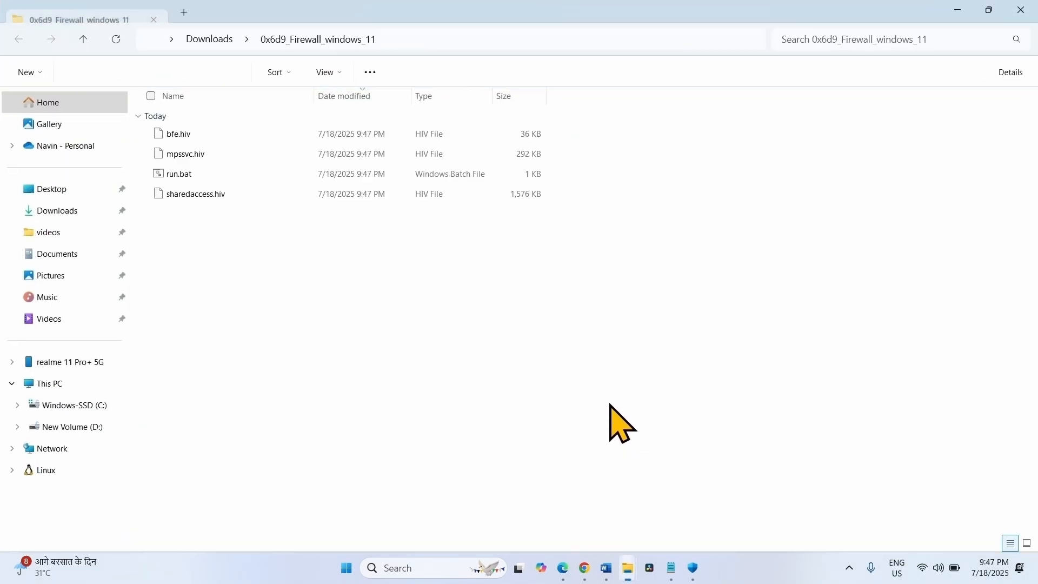
Launch fix.bat with administrator rights
left_click(177, 153)
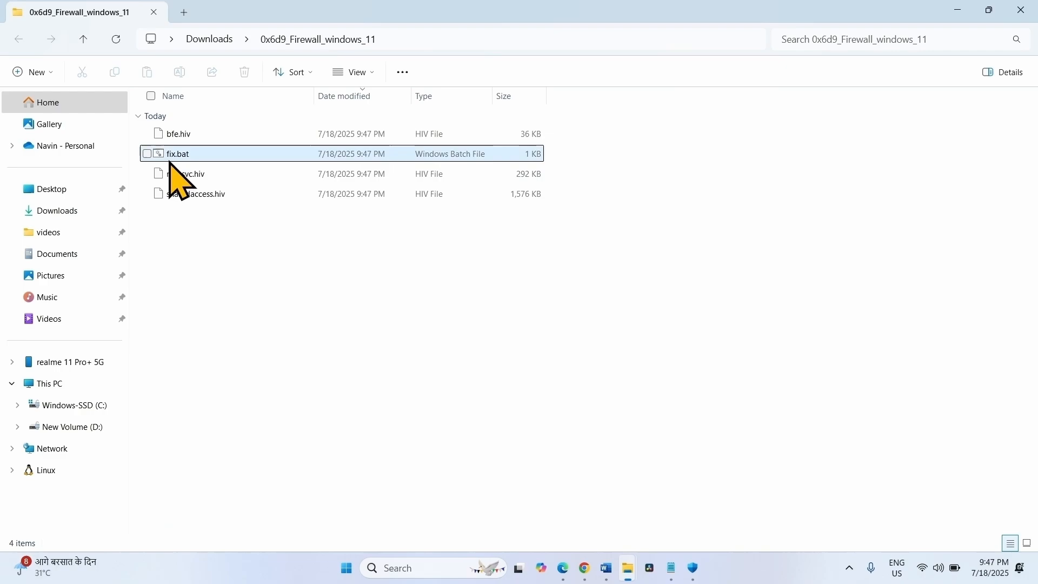
mouse_move(185, 159)
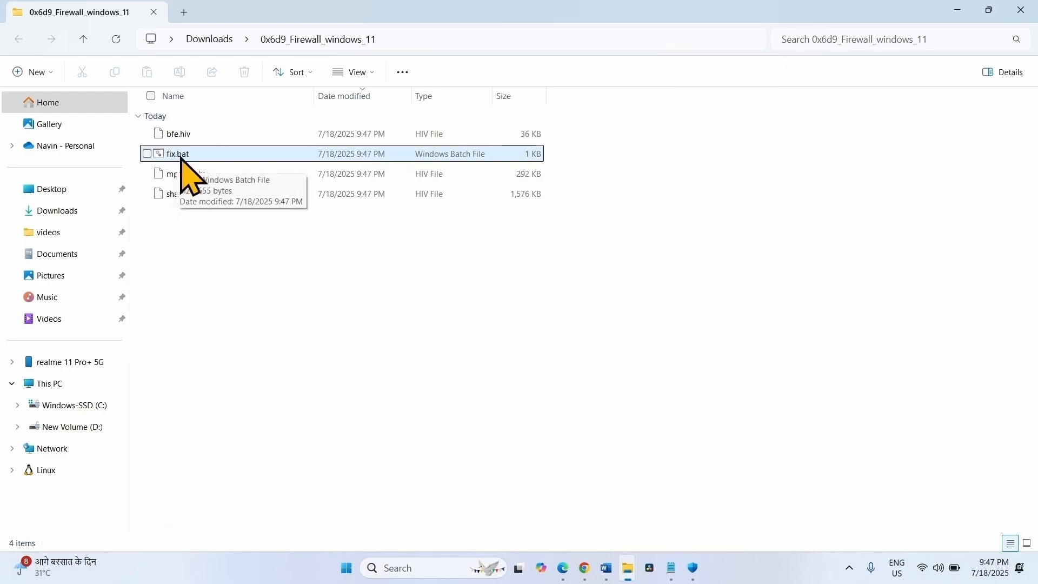
left_click(178, 153)
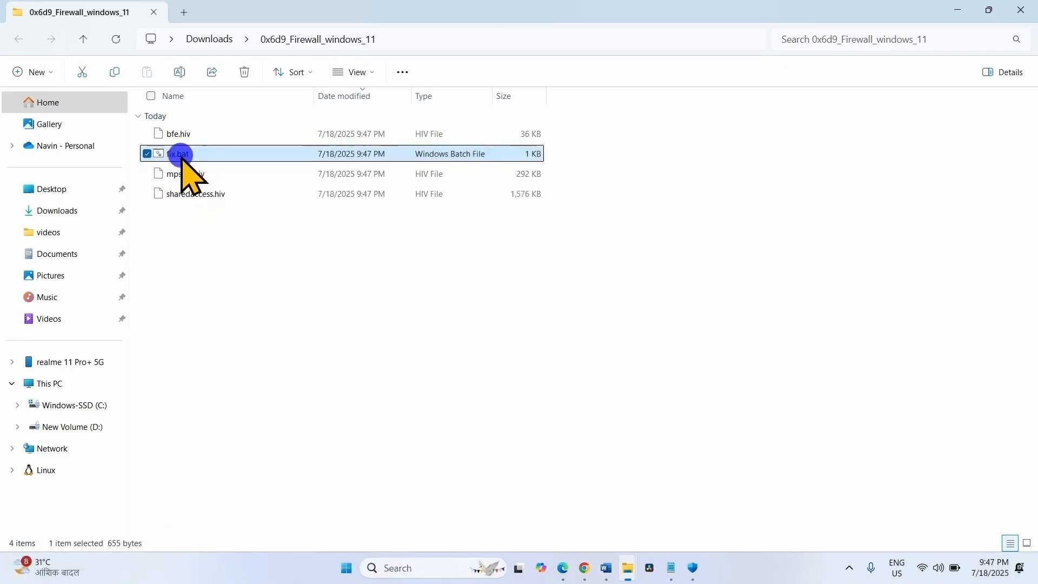
right_click(177, 153)
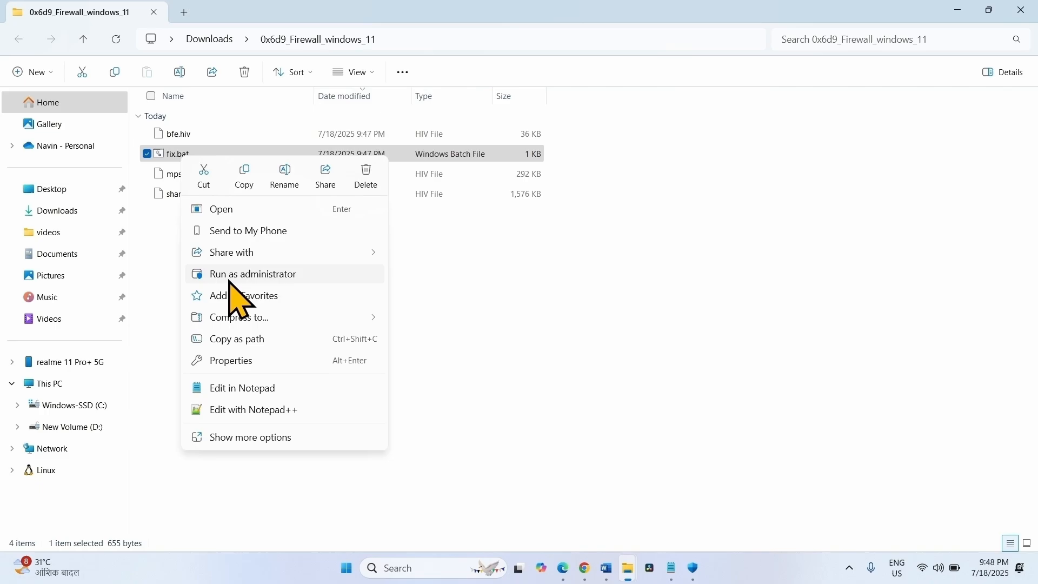
left_click(253, 274)
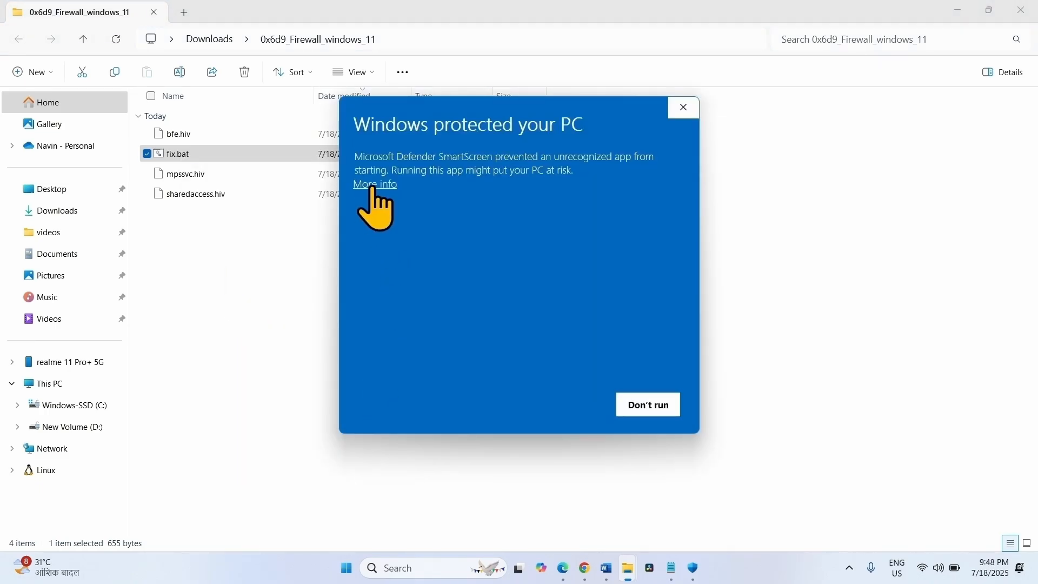
Approve the SmartScreen warning with Run anyway, then confirm User Account Control
left_click(374, 184)
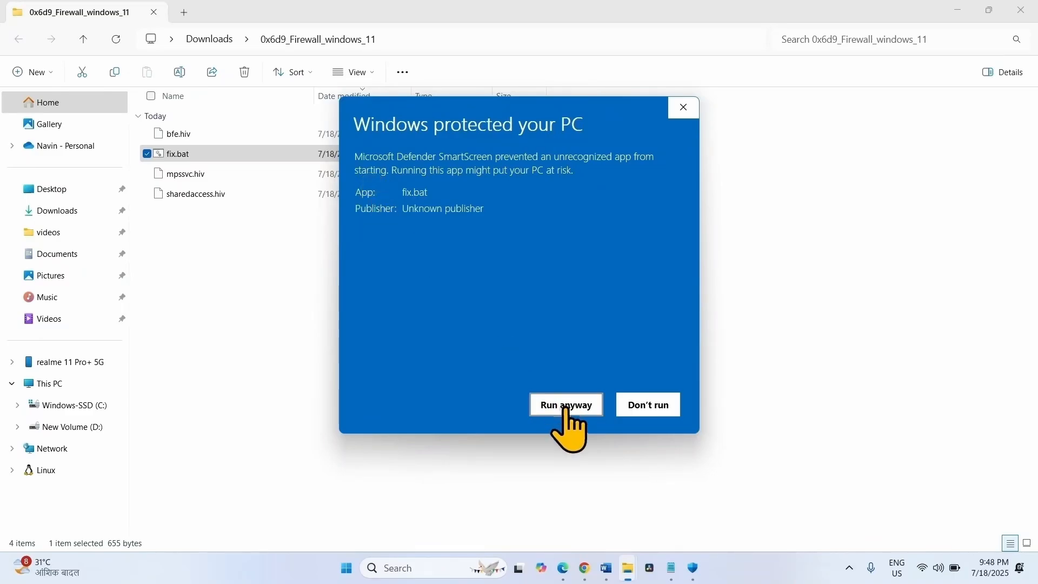
left_click(566, 404)
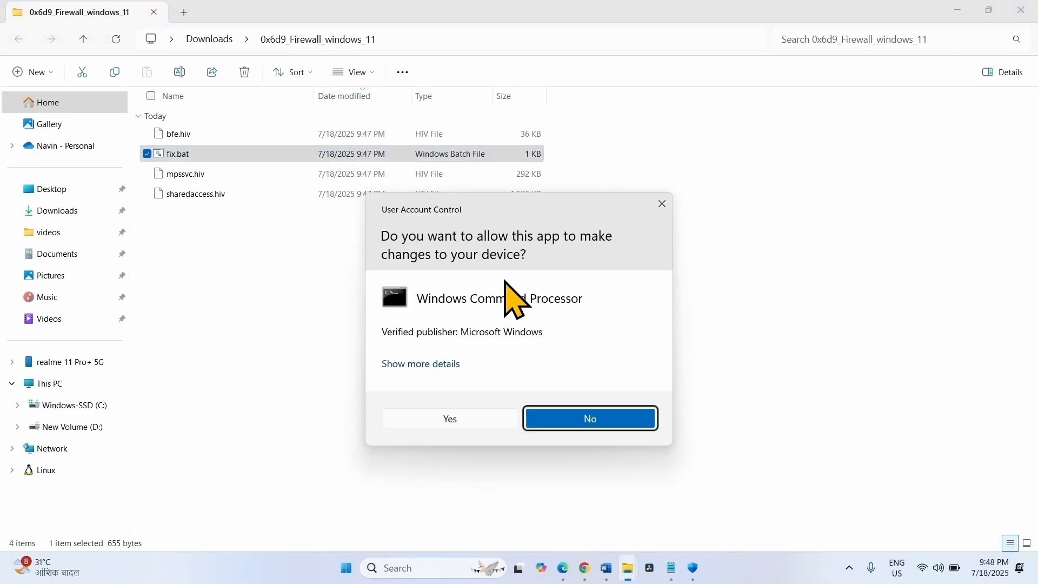
left_click(449, 418)
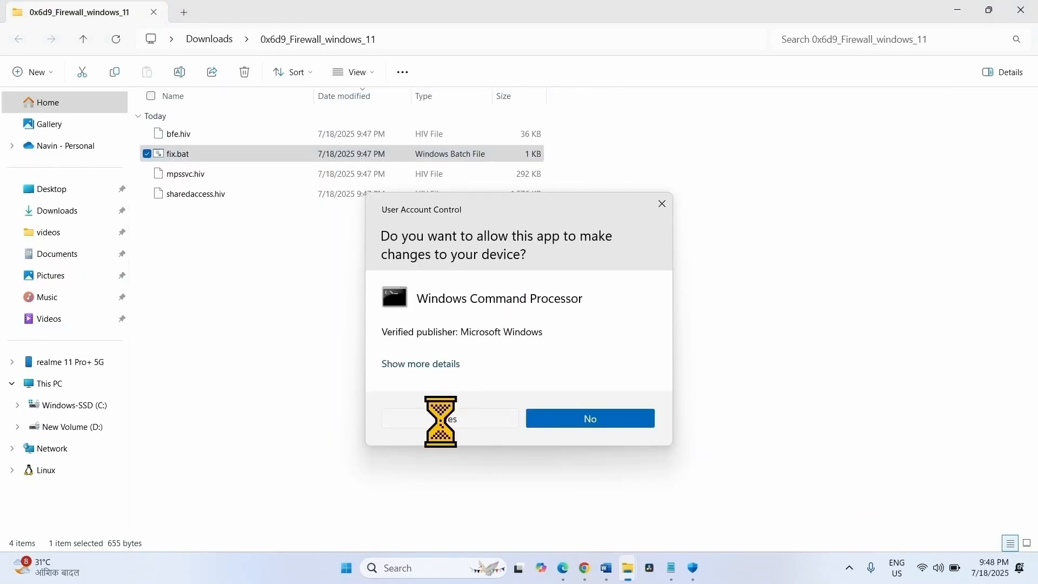
left_click(440, 418)
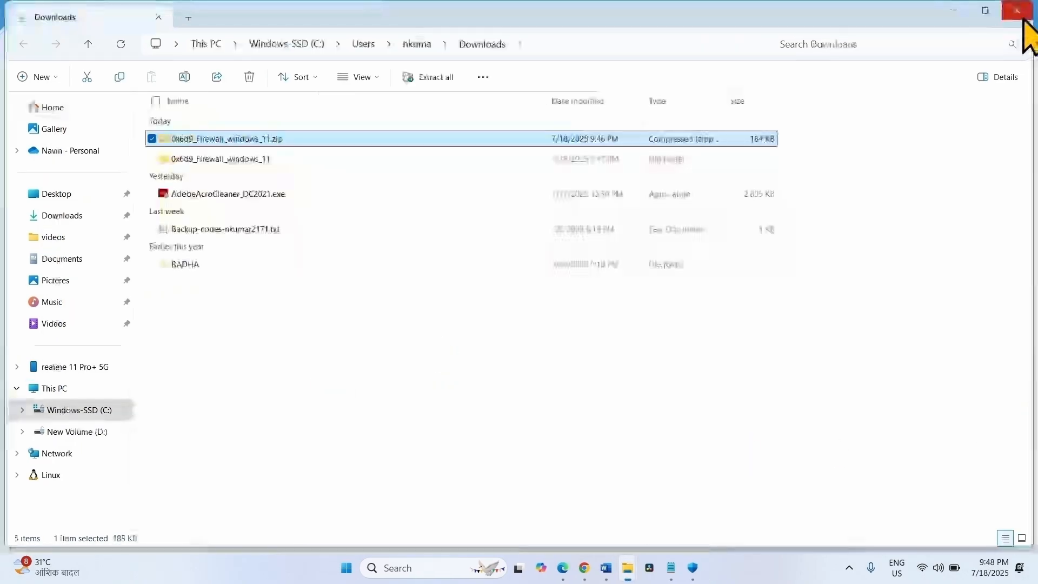
Close File Explorer and bring up the Notepad note with the firewall zip links
left_click(1018, 10)
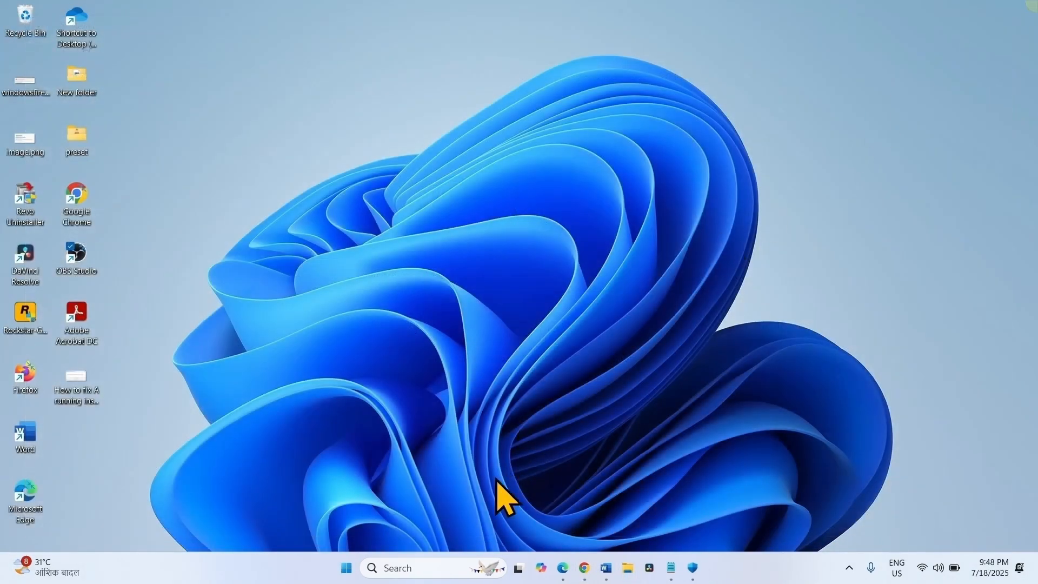
left_click(345, 567)
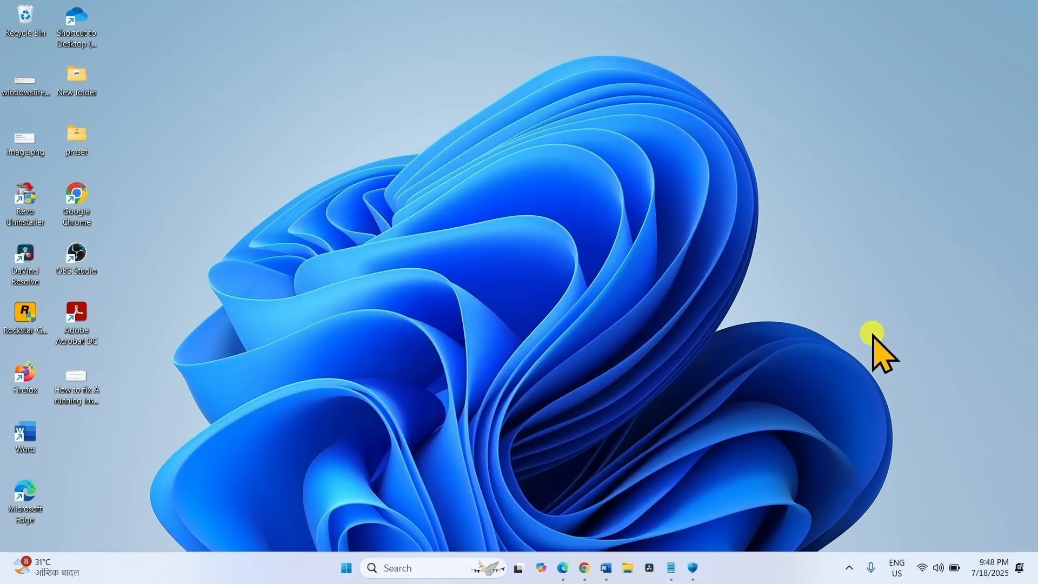
mouse_move(719, 466)
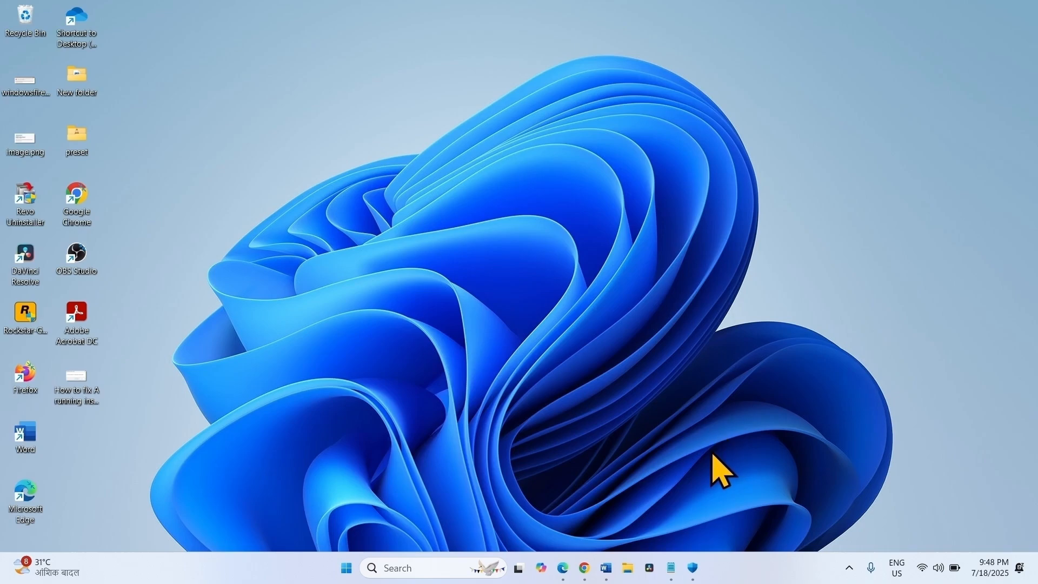
mouse_move(670, 568)
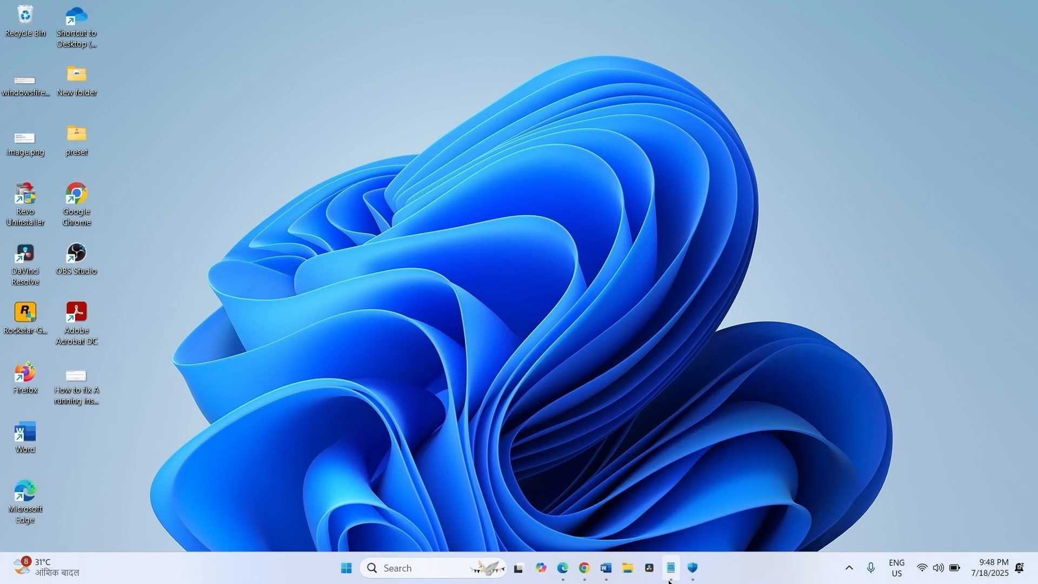
left_click(670, 569)
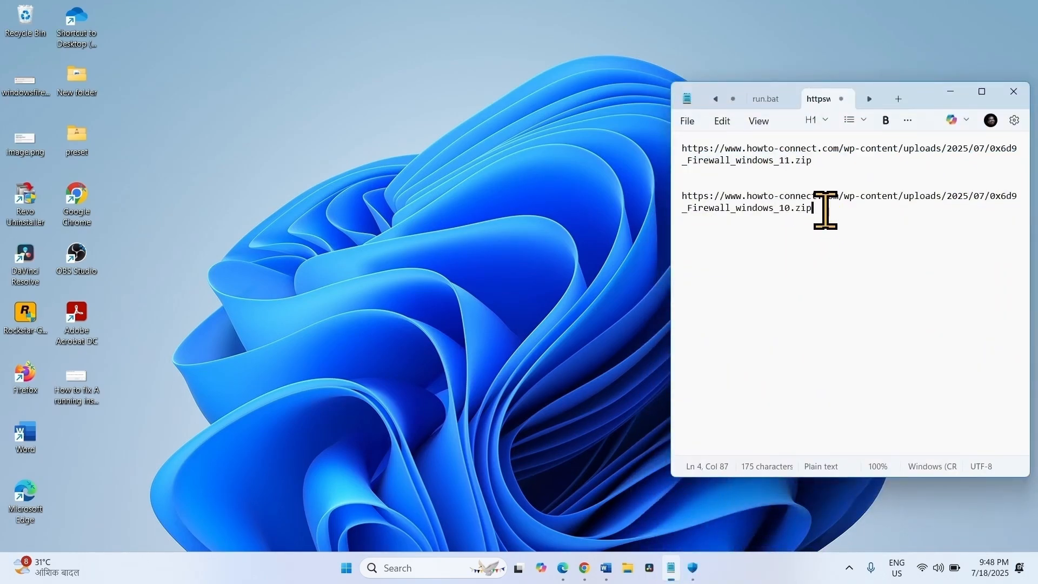